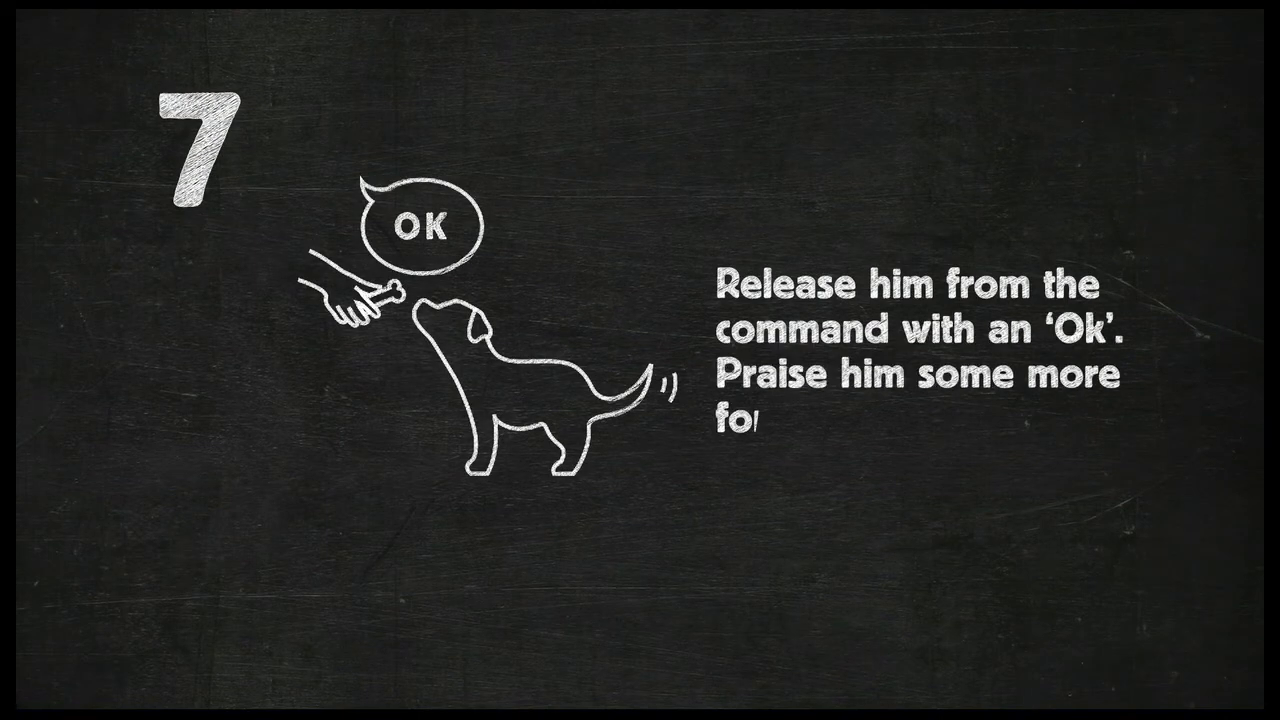
scroll(up, 3)
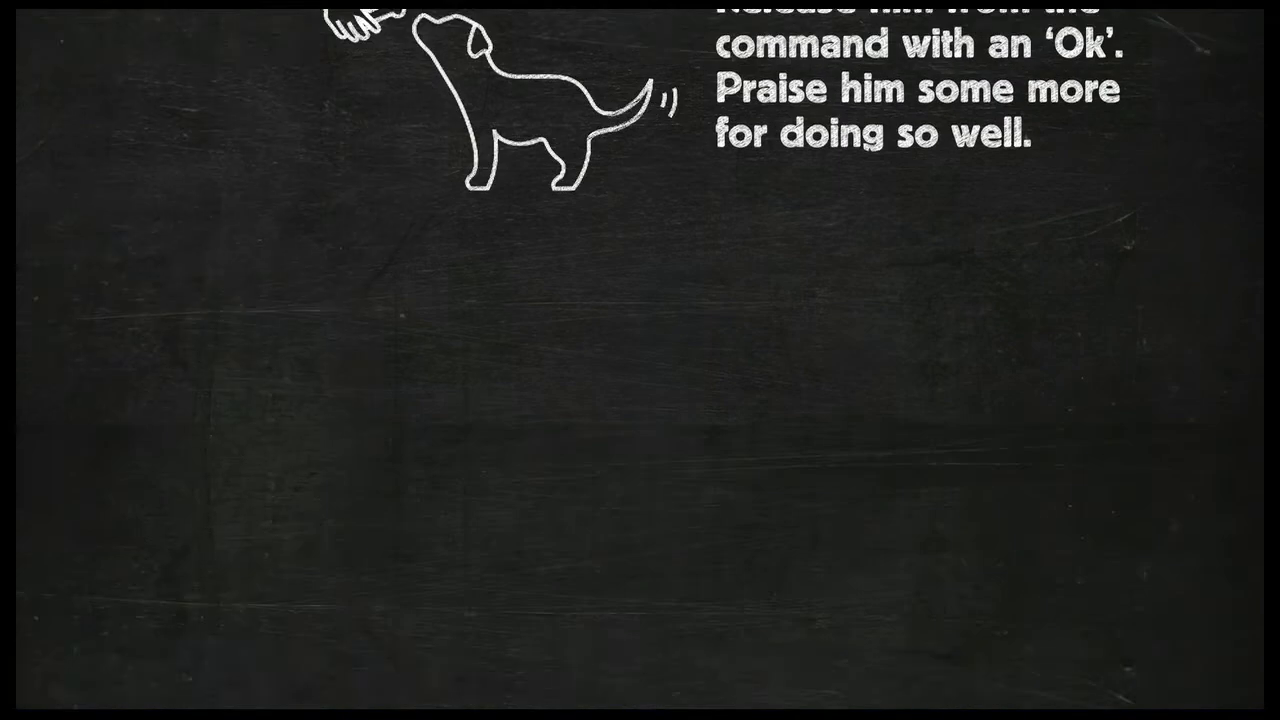